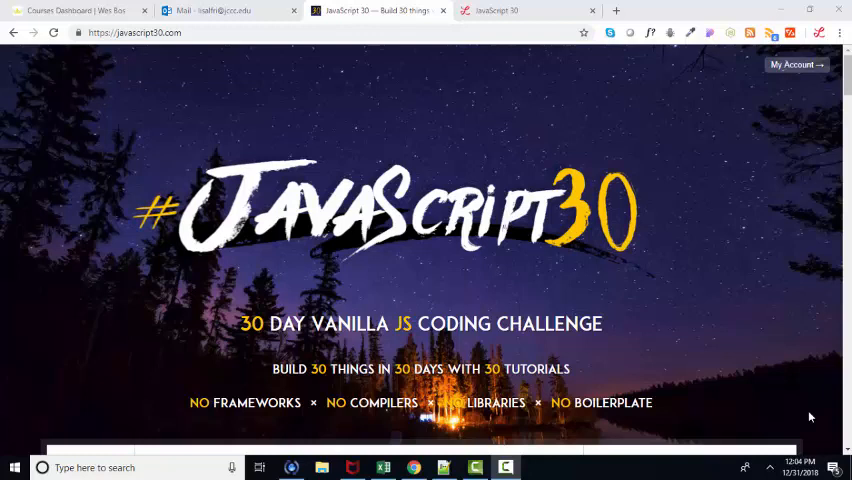
Scroll to the free sign-up box, then switch to the JavaScript 30 access email.
scroll(down, 3)
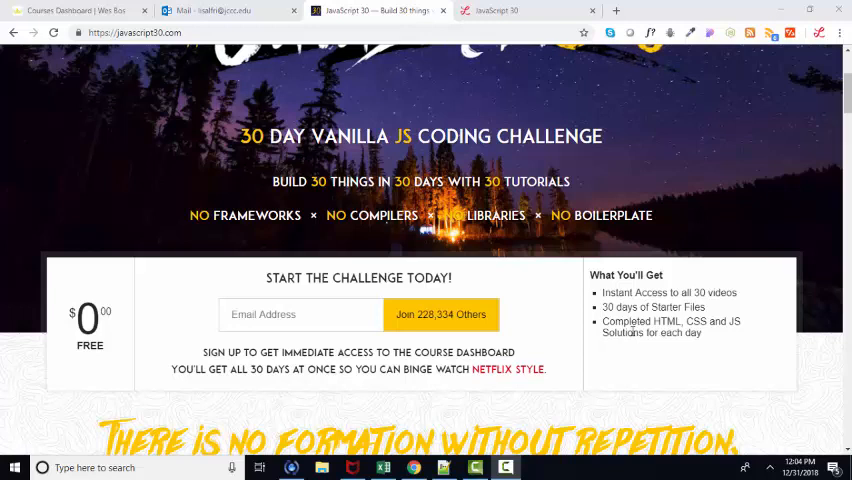
mouse_move(202, 342)
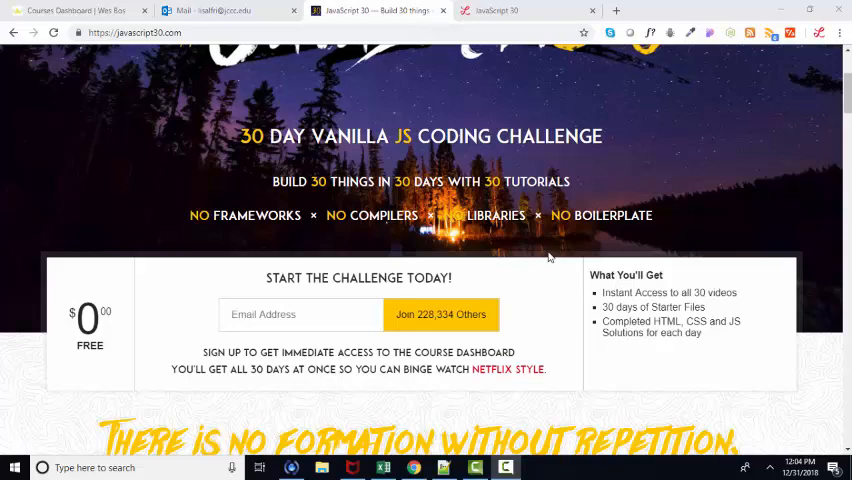
click(210, 11)
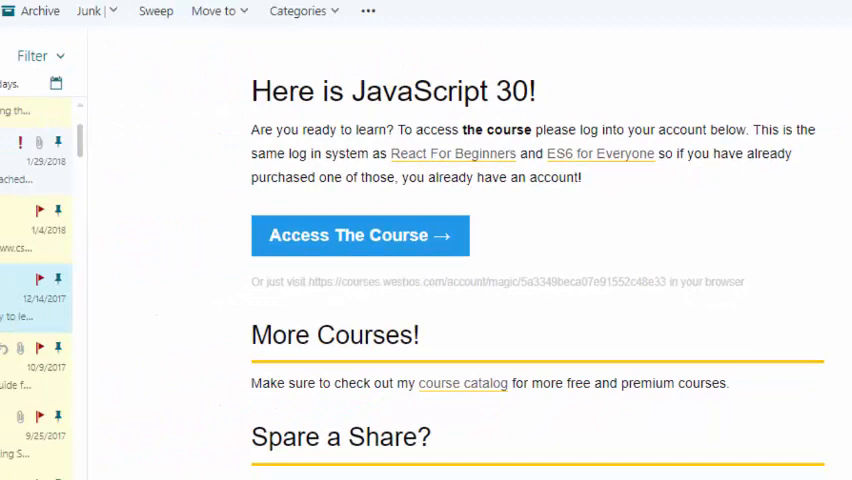
Follow 'Access The Course' to the dashboard's Getting Setup video, 0 of 31 lessons complete.
click(359, 235)
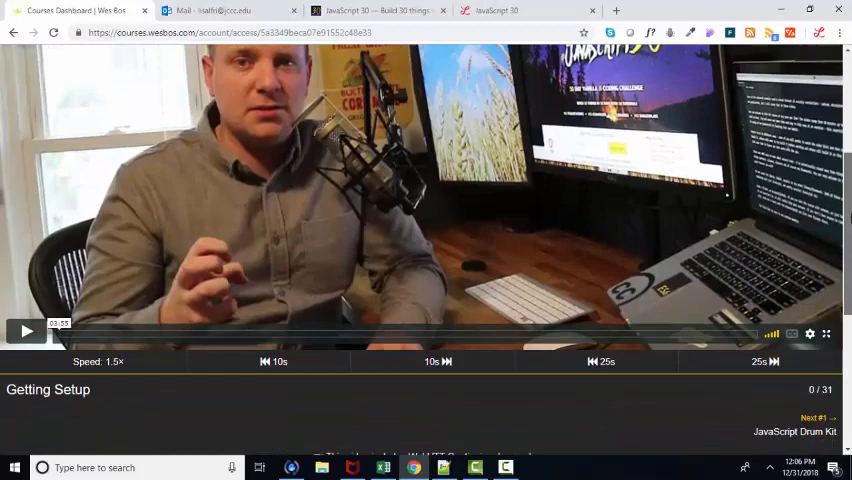
Scroll through the challenge list and download links, then back up to JavaScript Drum Kit.
scroll(down, 3)
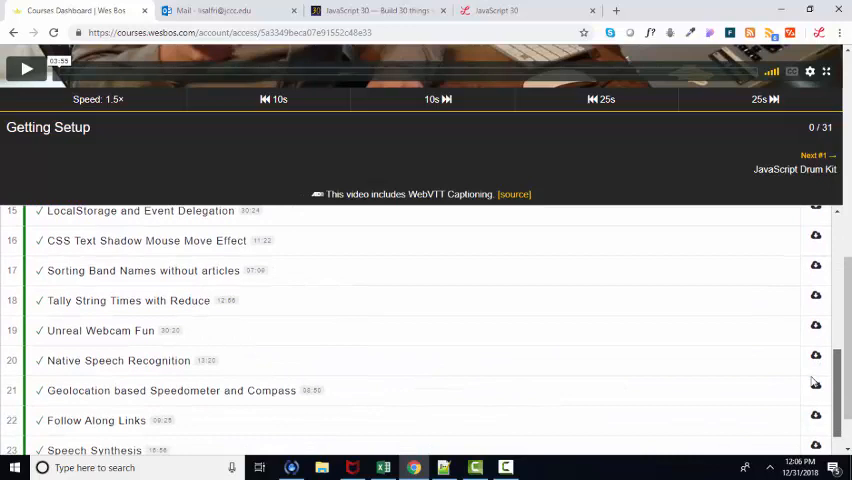
scroll(down, 3)
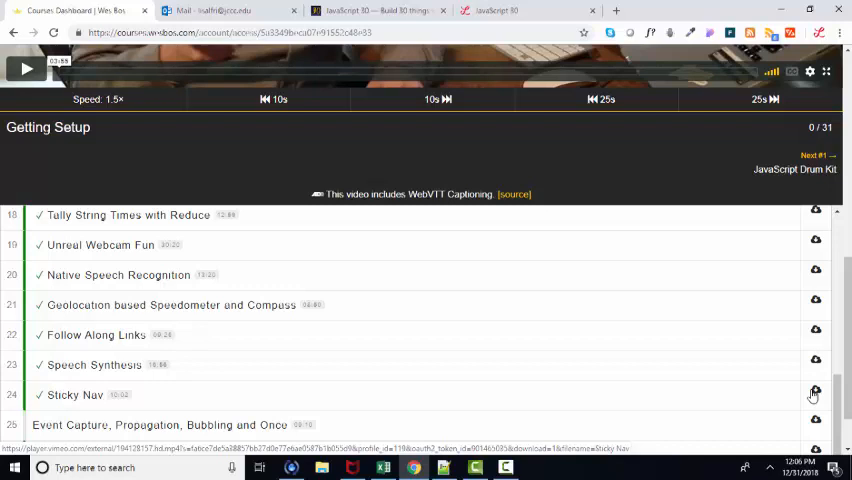
scroll(up, 3)
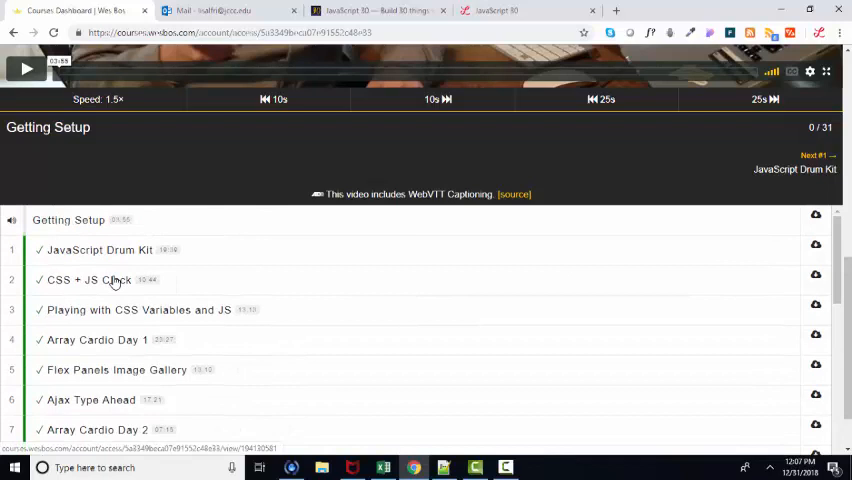